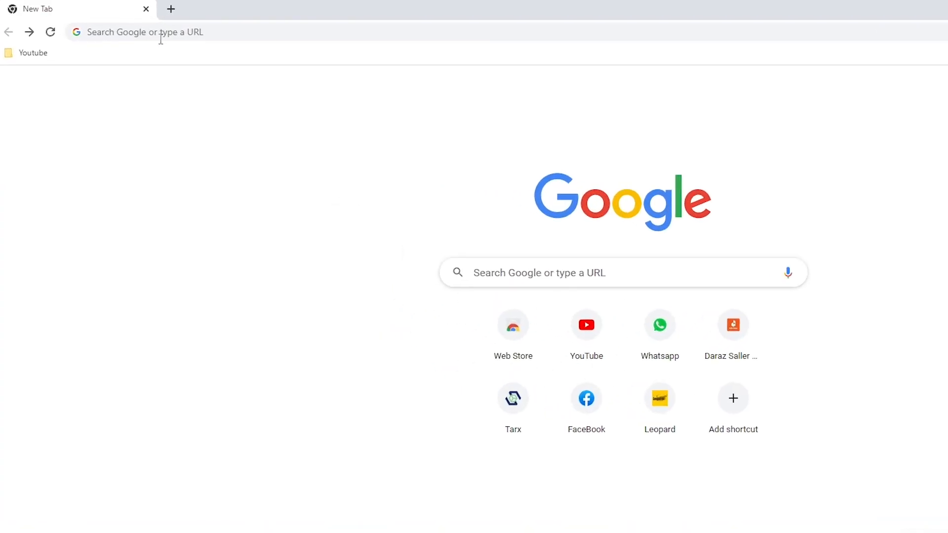
Step: Search Google for 'react cdn links' and open the React CDN Links documentation page
text(react cdn links)
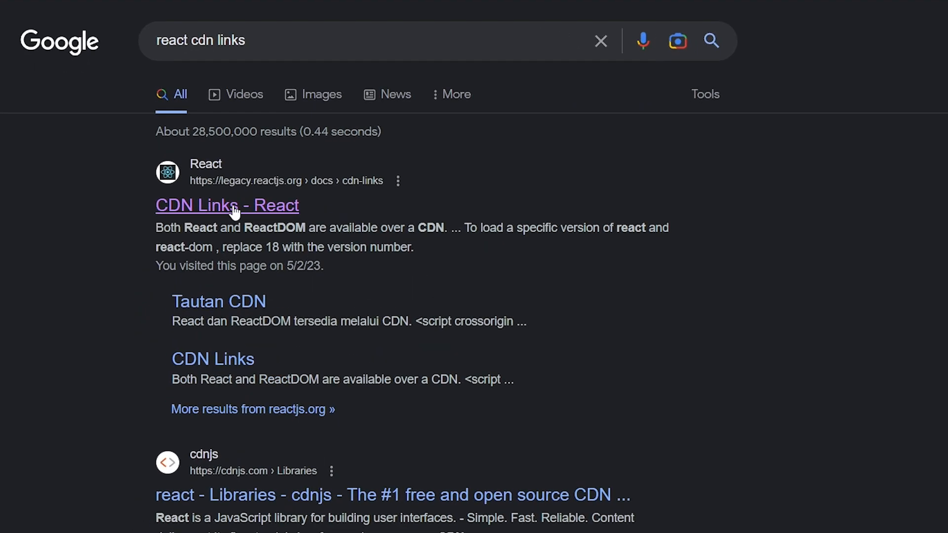
mouse_move(228, 189)
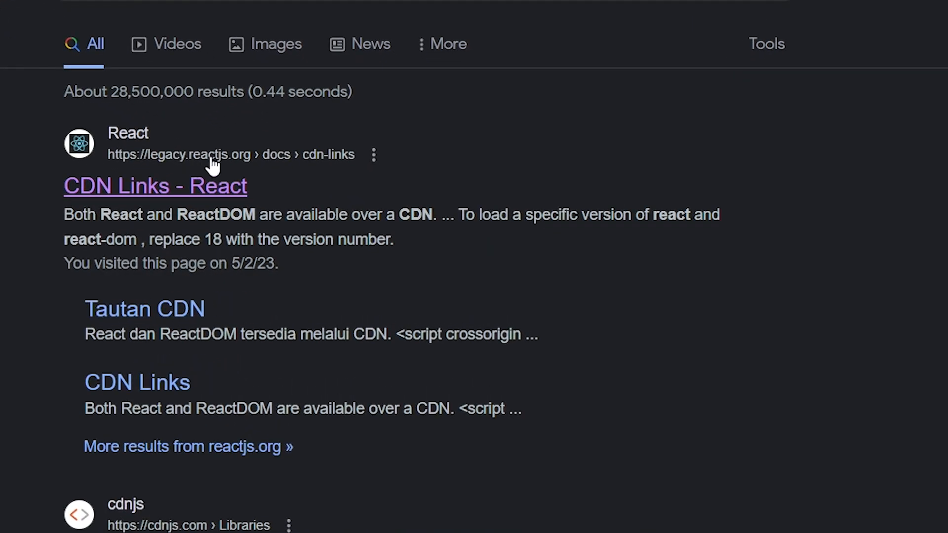
click(154, 186)
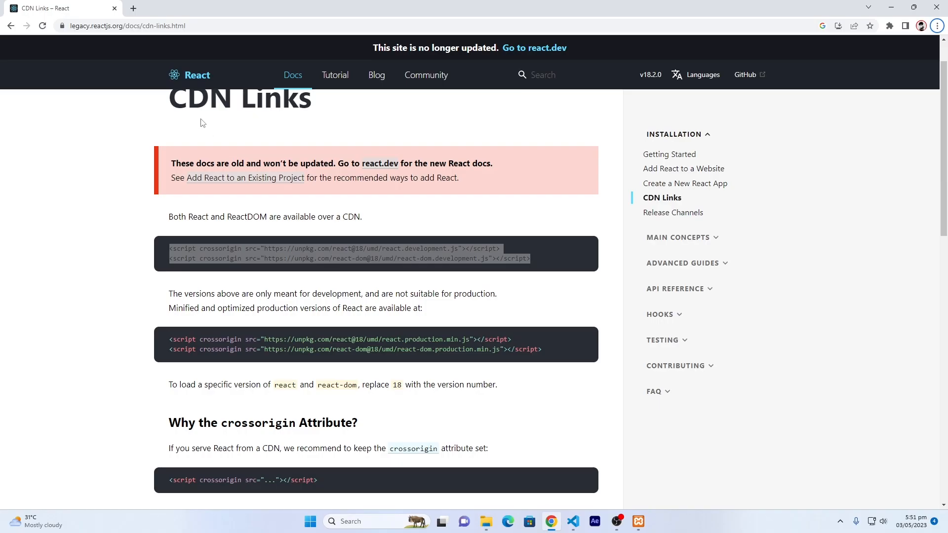
click(132, 8)
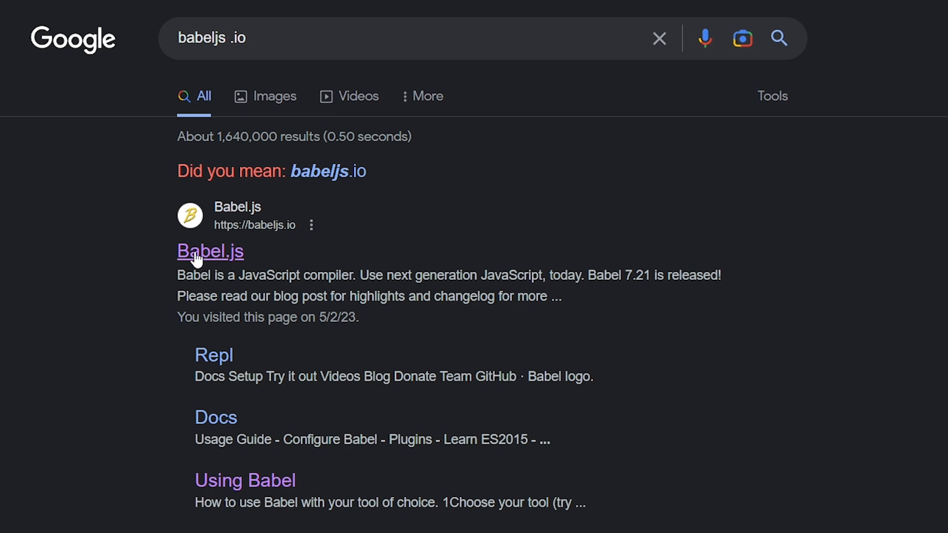
click(210, 251)
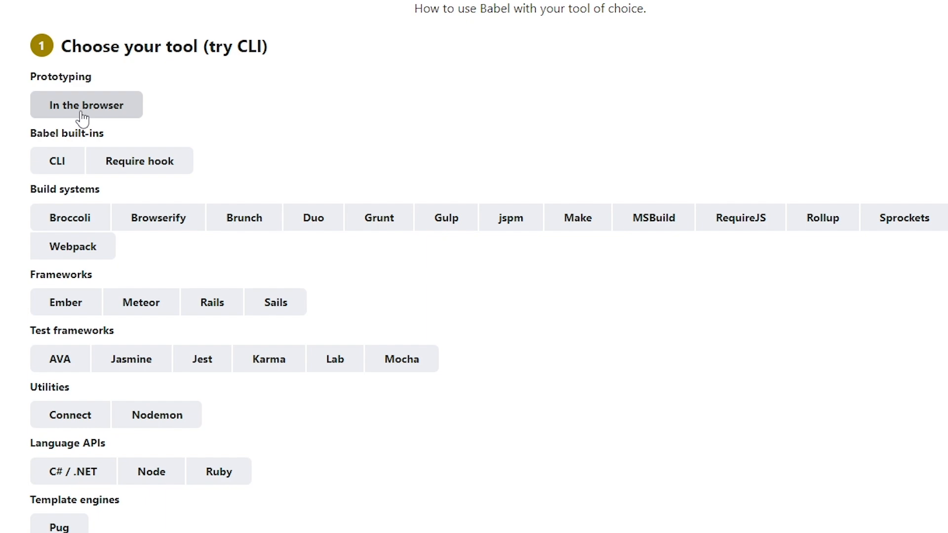
scroll(down, 3)
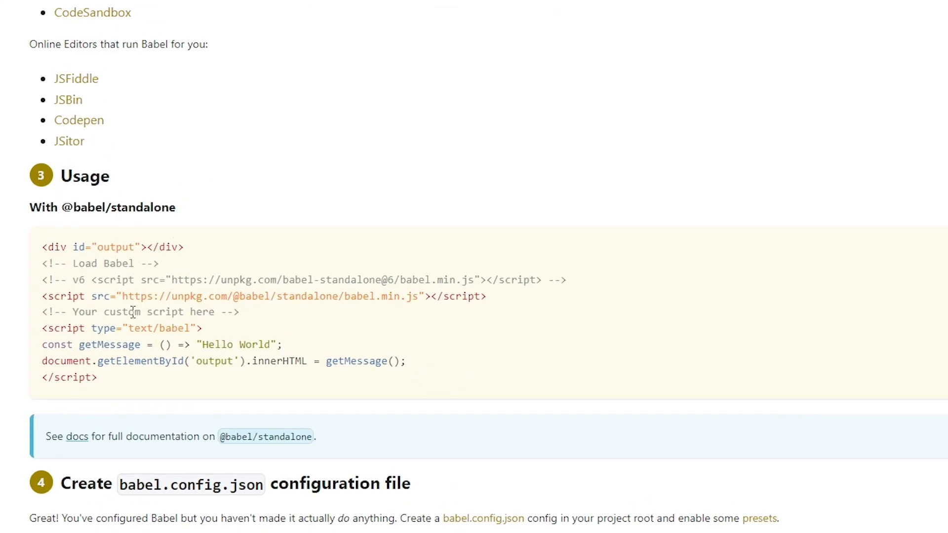
drag(42, 247, 96, 377)
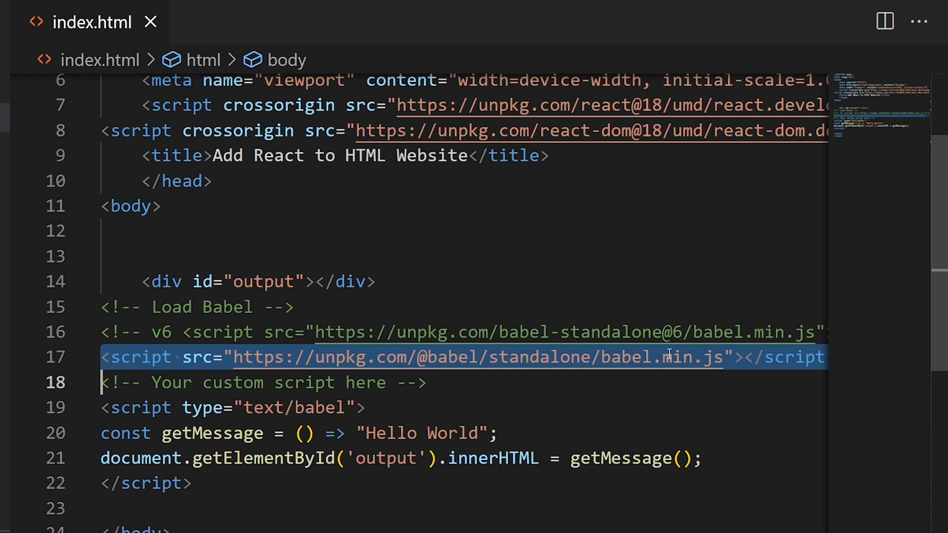
mouse_move(256, 382)
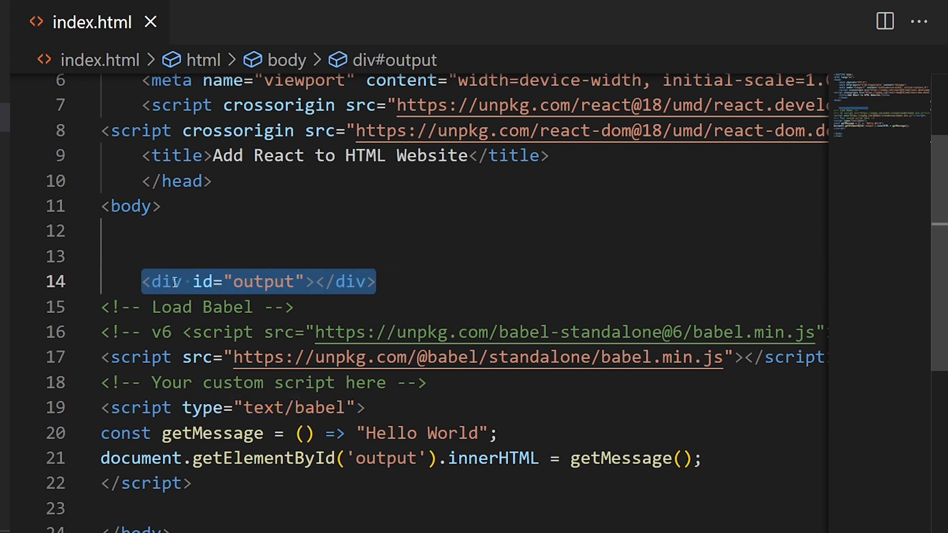
mouse_move(161, 281)
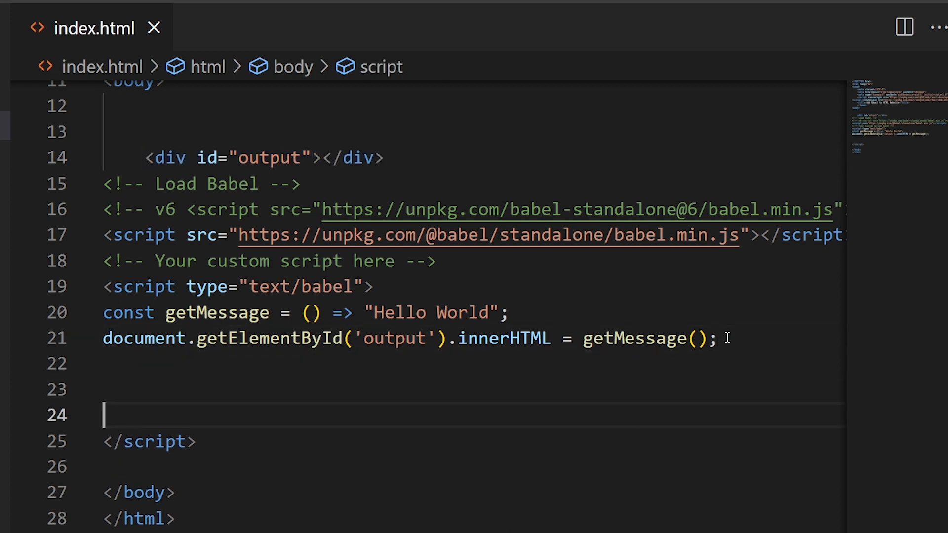
Step: Type the comment '// write you react' inside the text/babel script block
text(// write)
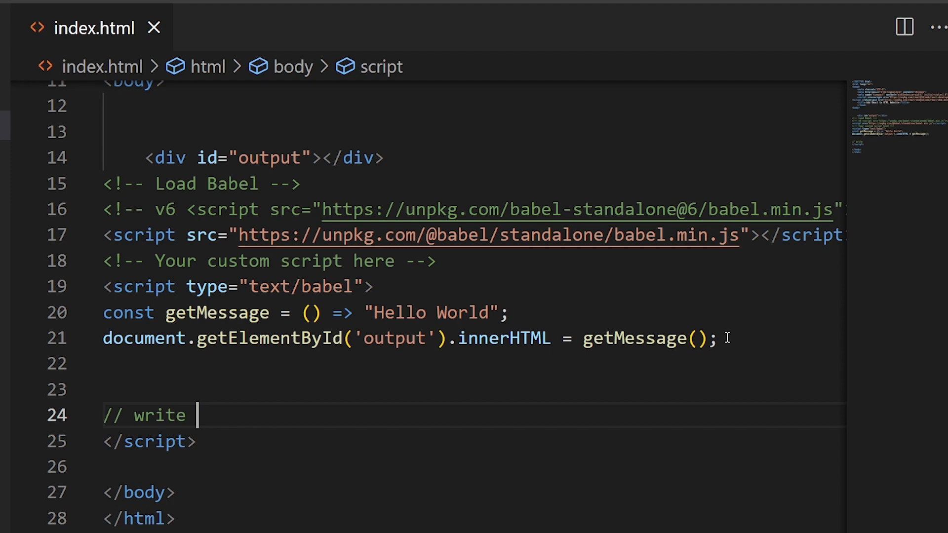
text(you react)
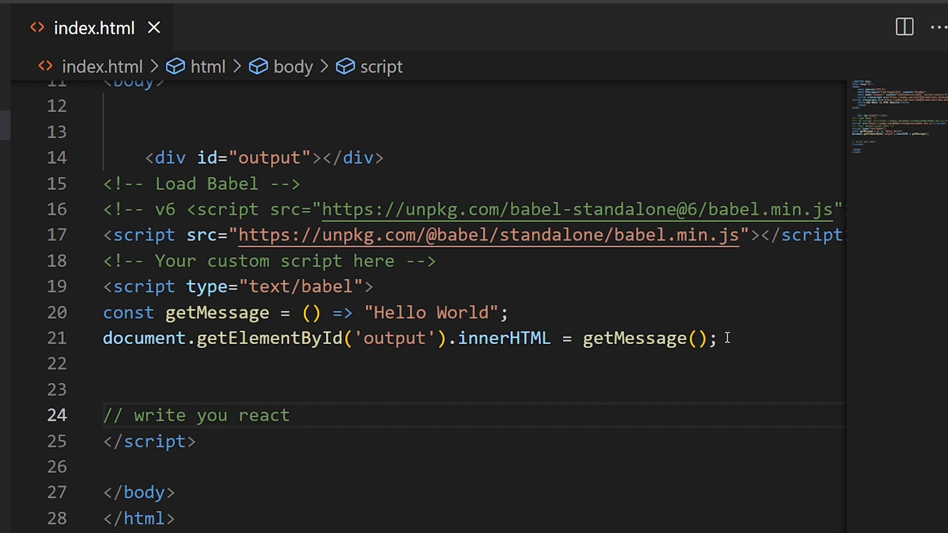